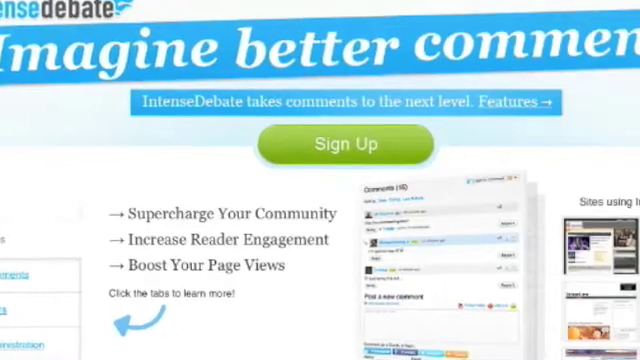
Start signing up for IntenseDebate from the homepage to reach the blog URL step.
scroll(down, 3)
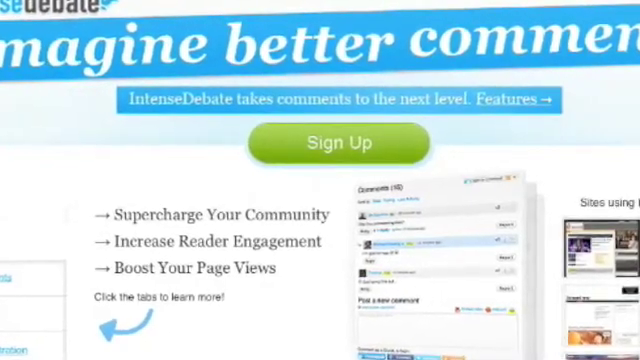
click(336, 142)
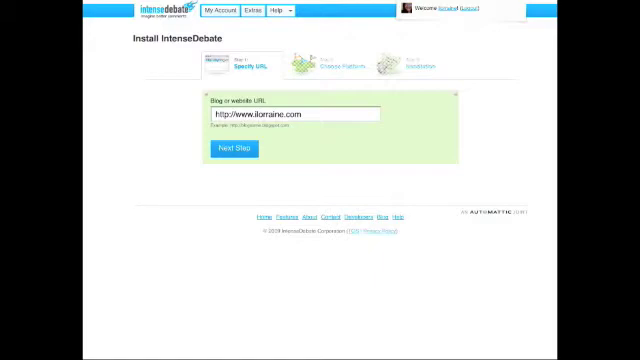
Submit the blog address to continue to the plugin's settings in the WordPress dashboard.
click(232, 150)
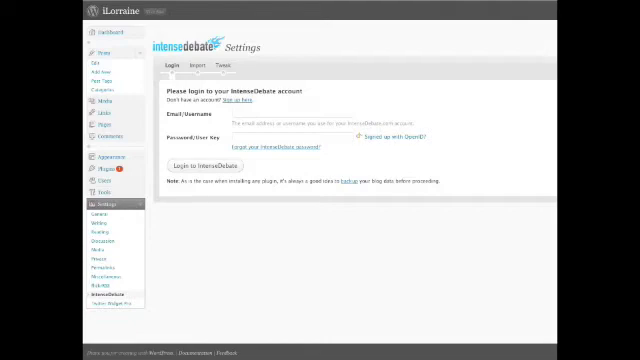
Visit the blog post to view its new IntenseDebate comment section.
click(190, 64)
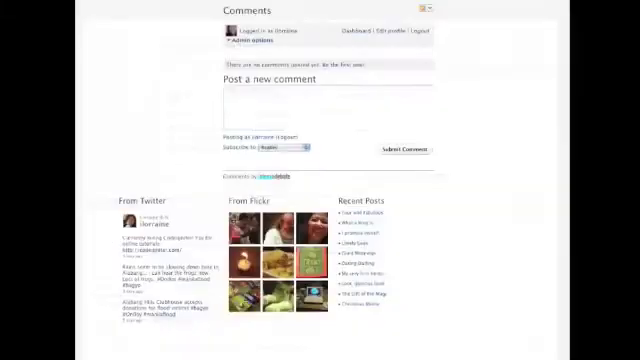
scroll(down, 3)
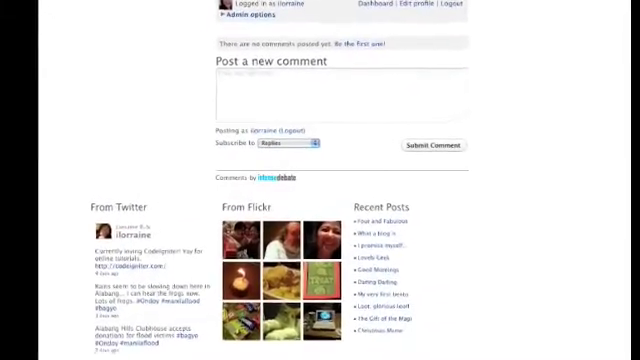
scroll(down, 3)
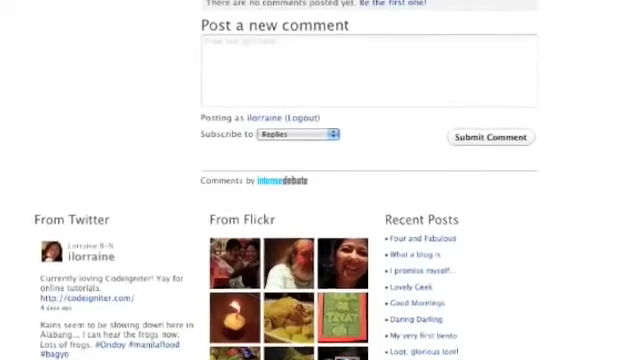
scroll(down, 3)
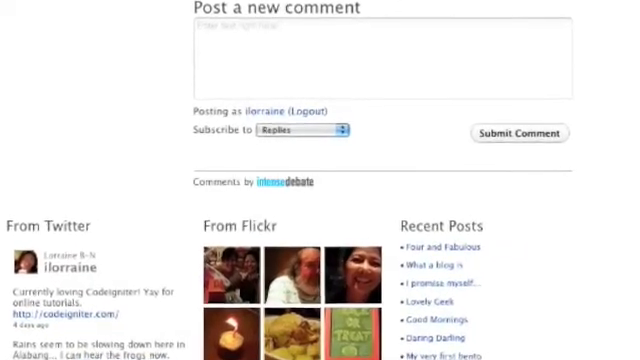